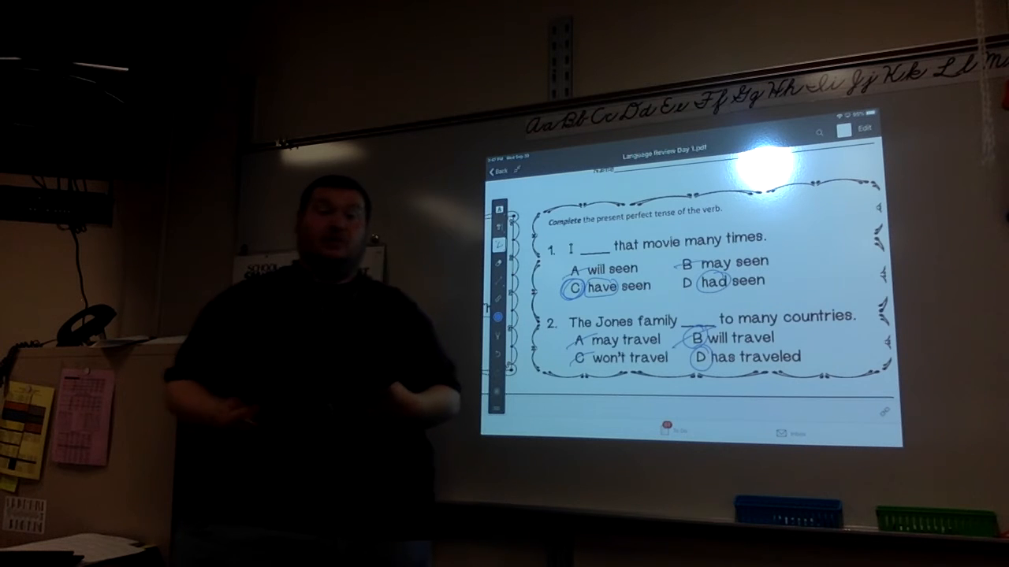
scroll(down, 3)
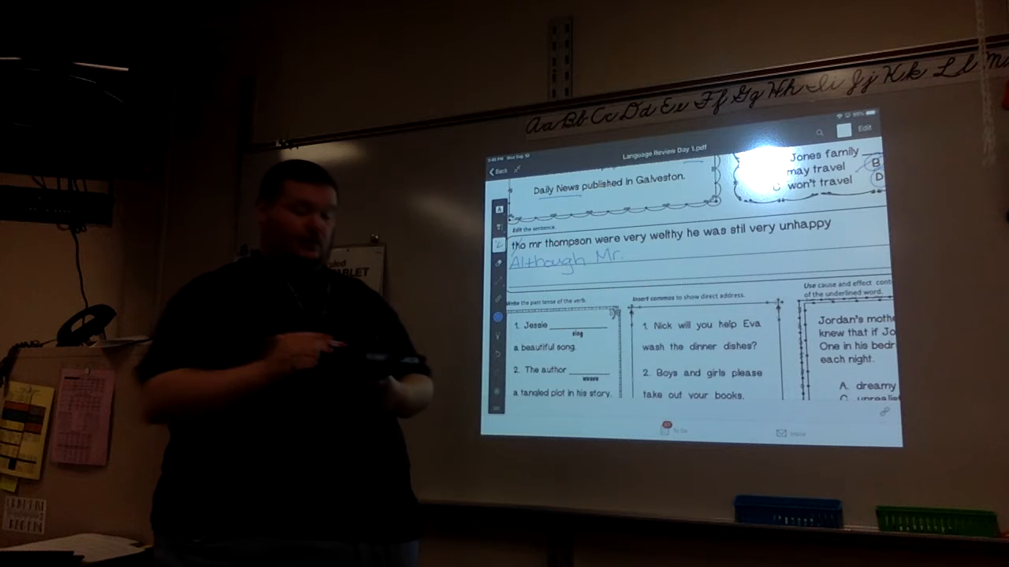
text(Th)
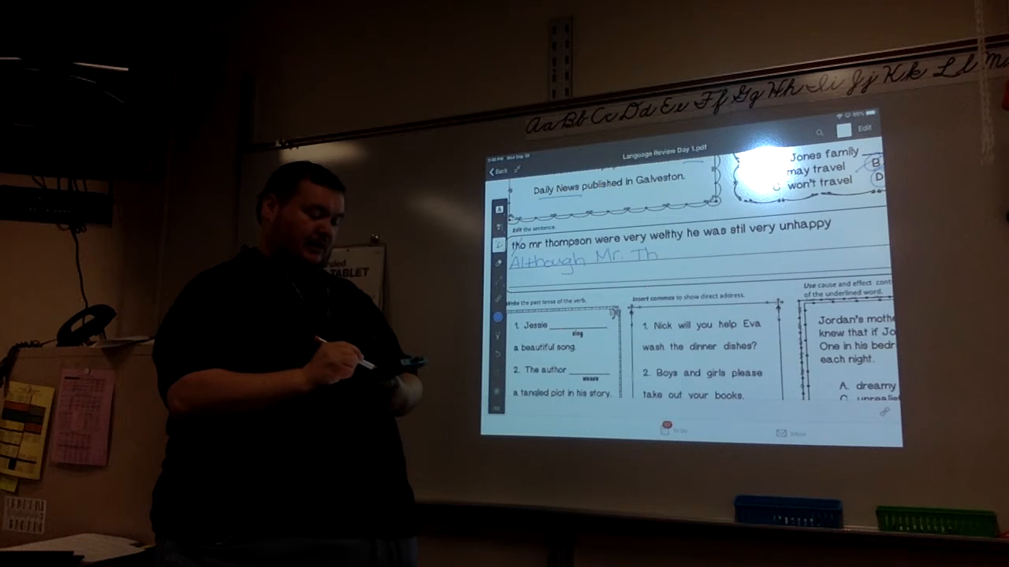